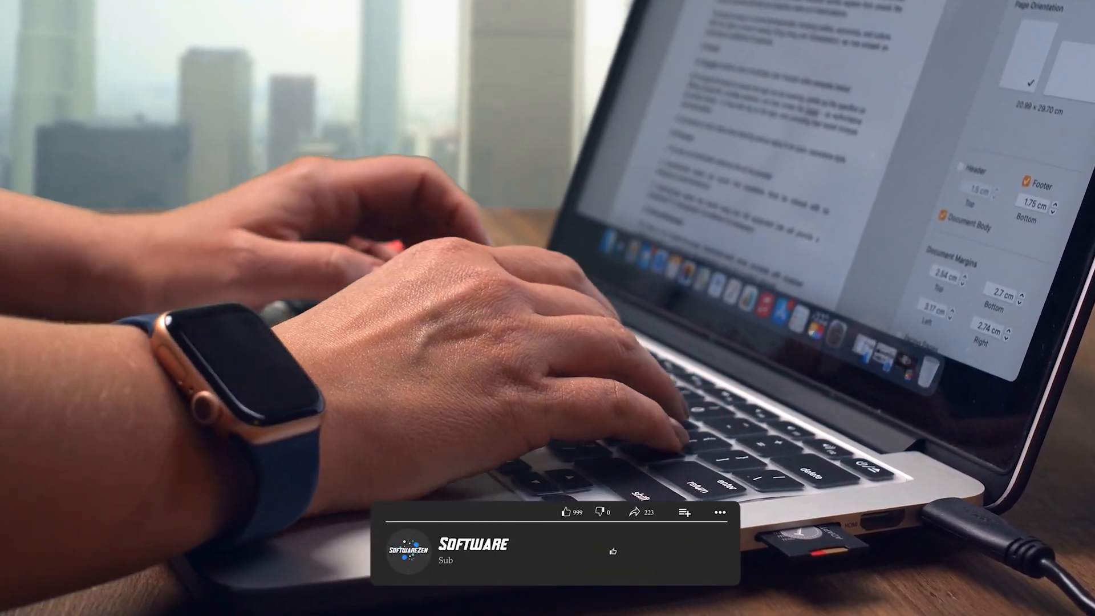
pyautogui.click(666, 551)
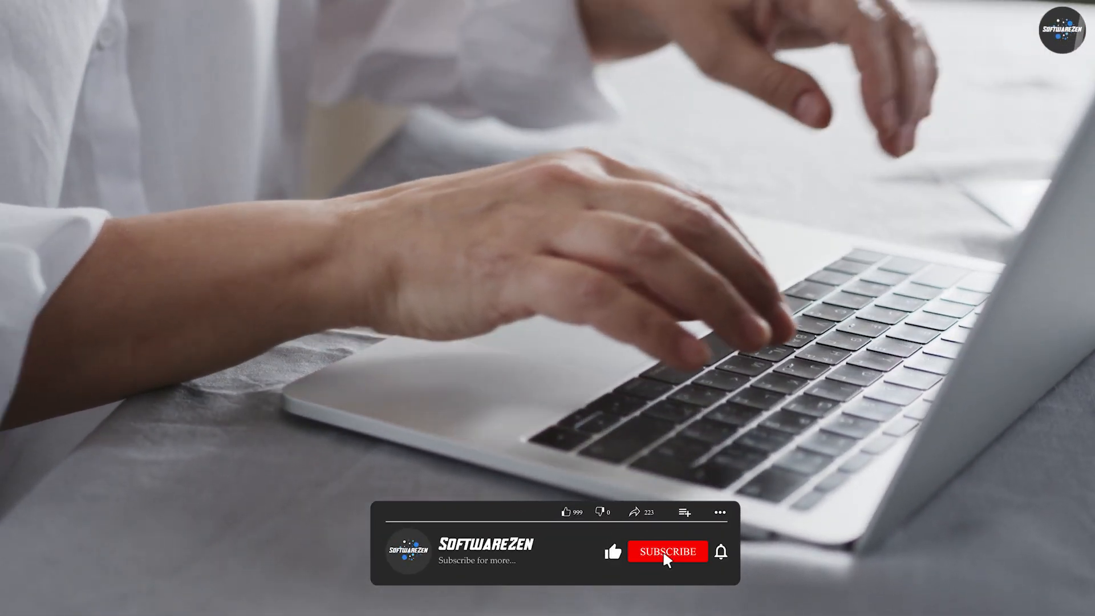
pyautogui.click(666, 551)
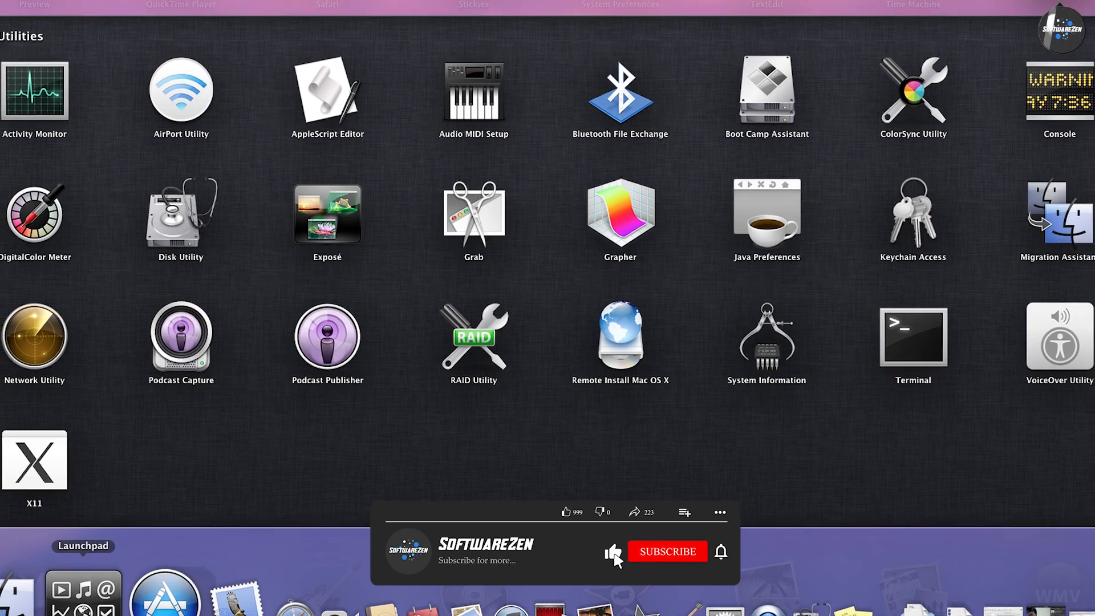
pyautogui.click(666, 551)
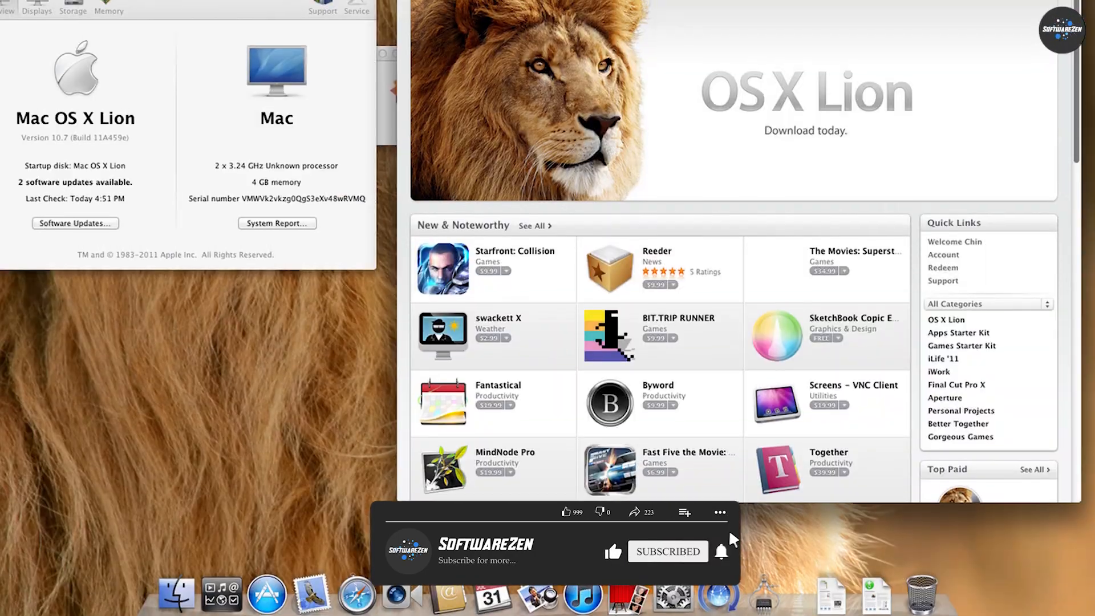